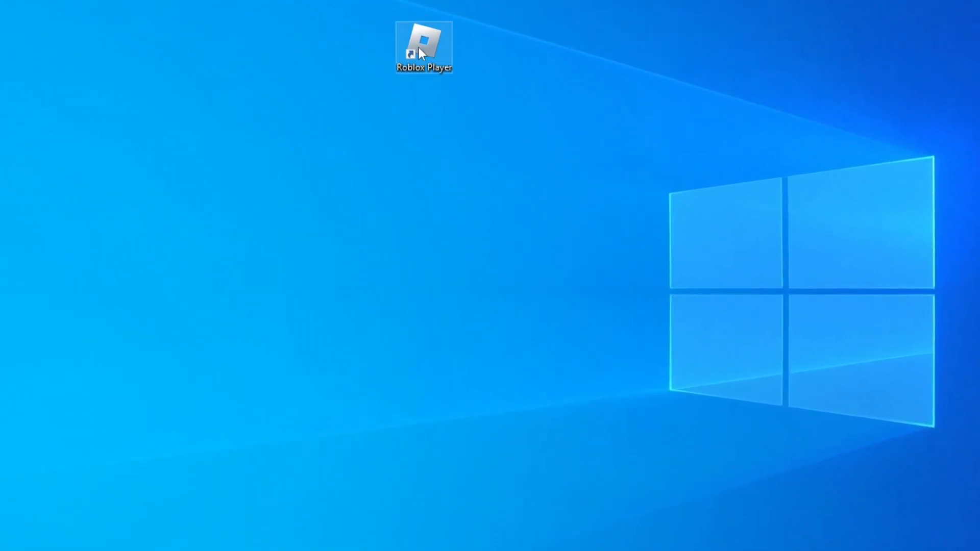
# Open the Properties window of the Roblox Player desktop shortcut from its context menu
pyautogui.rightClick(423, 47)
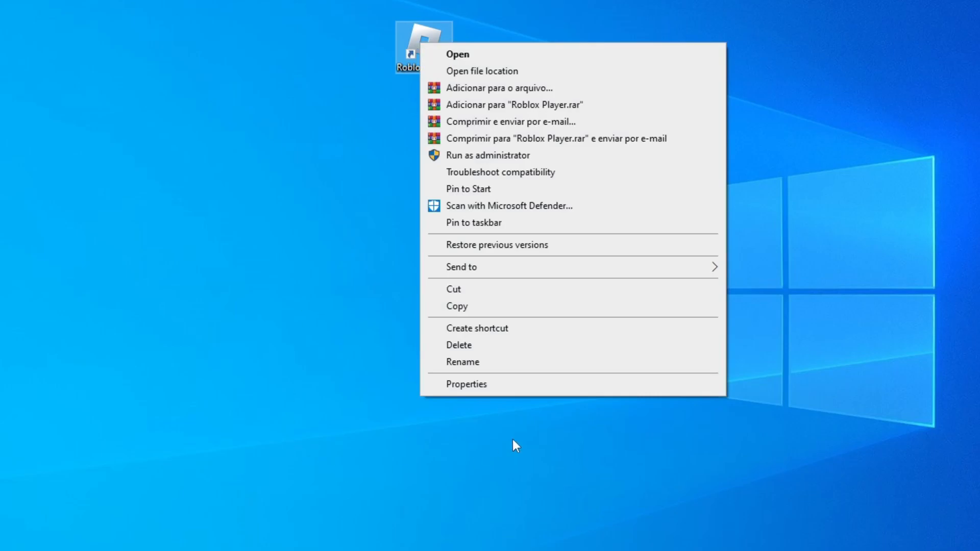
pyautogui.click(466, 383)
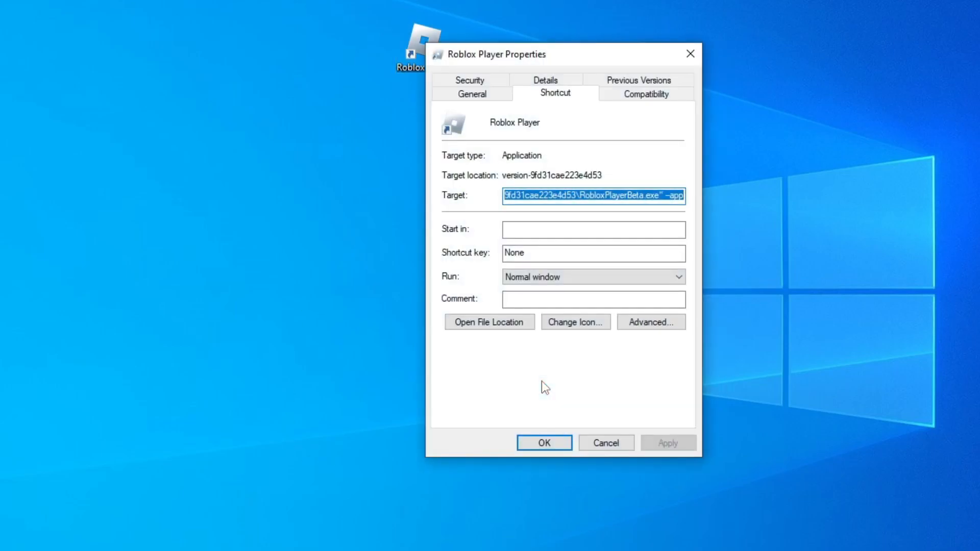
# Set compatibility mode to Windows 8, disable fullscreen optimizations, run as administrator, then apply and confirm
pyautogui.click(645, 93)
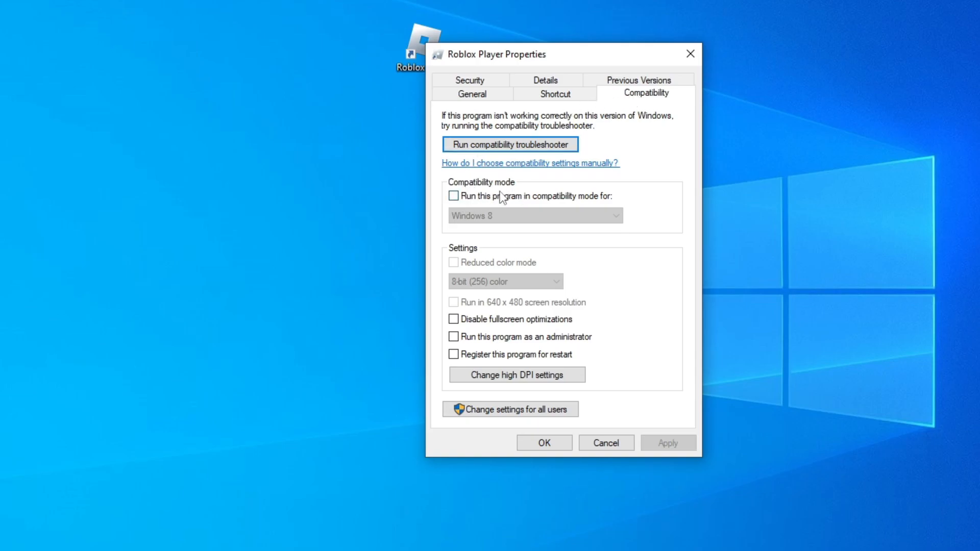
pyautogui.click(453, 196)
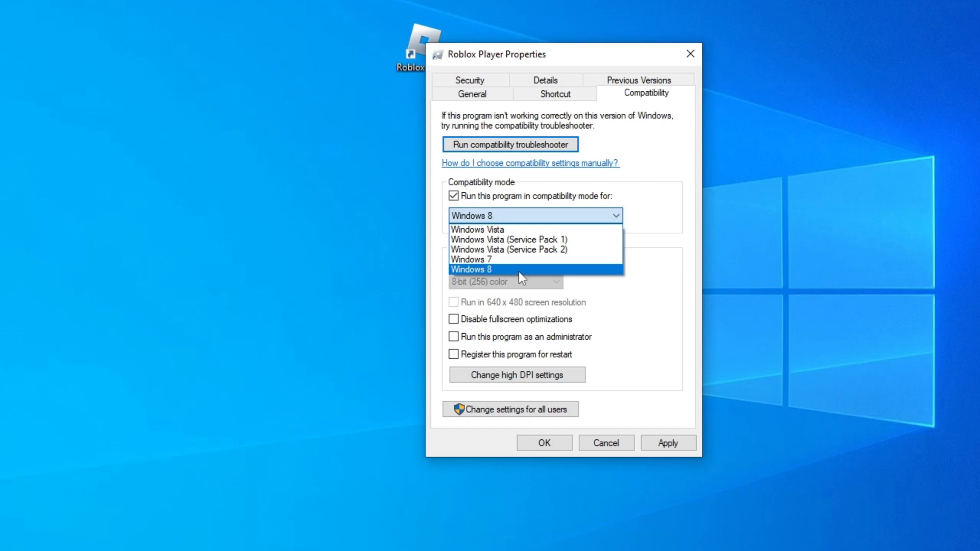
pyautogui.click(471, 269)
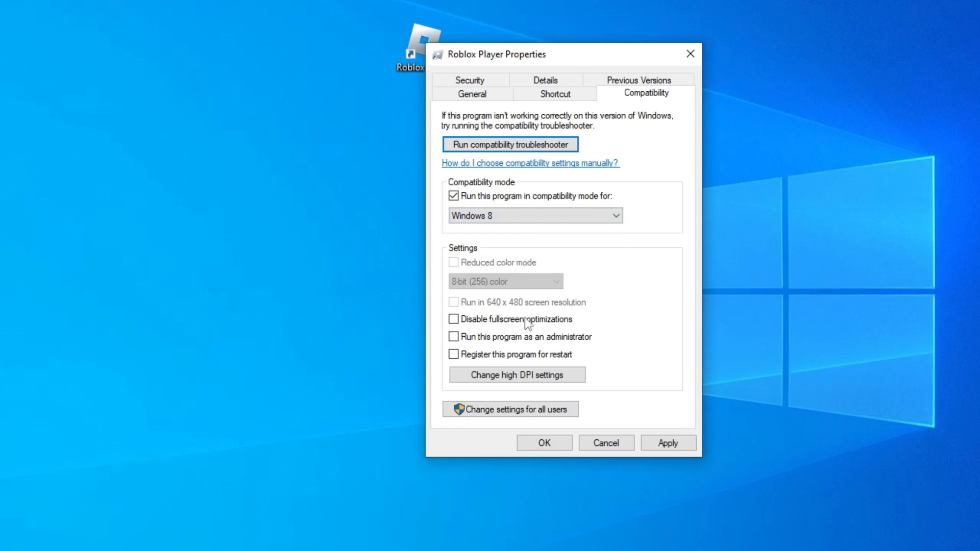
pyautogui.click(453, 318)
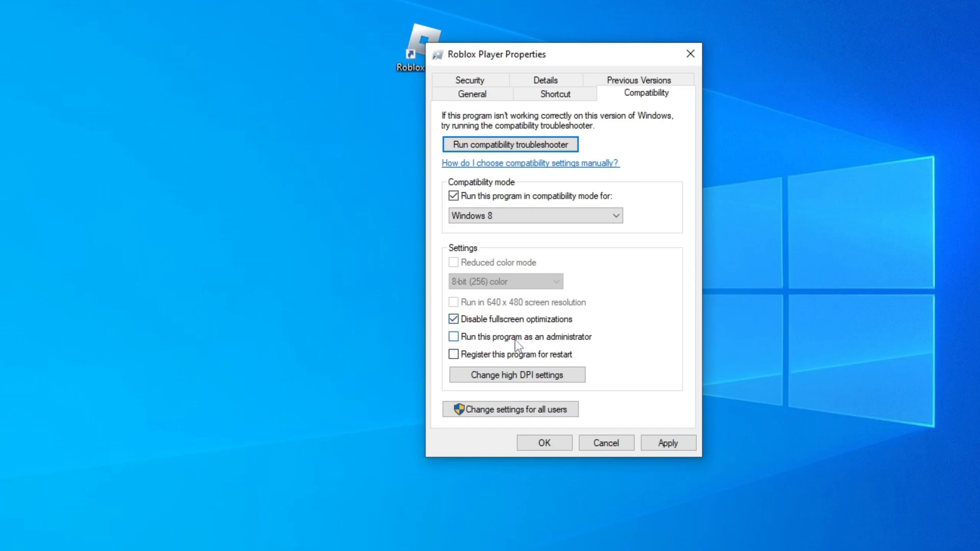
pyautogui.click(453, 336)
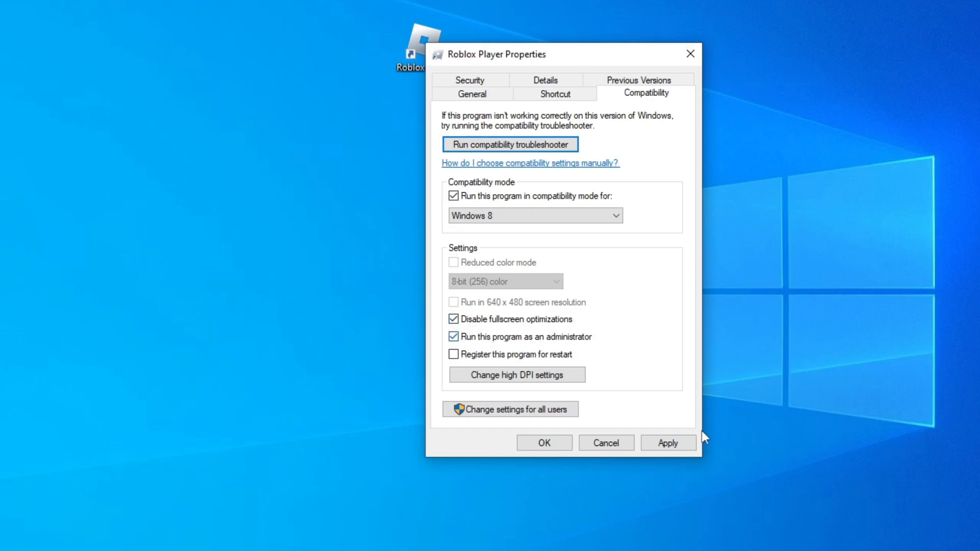
pyautogui.click(668, 442)
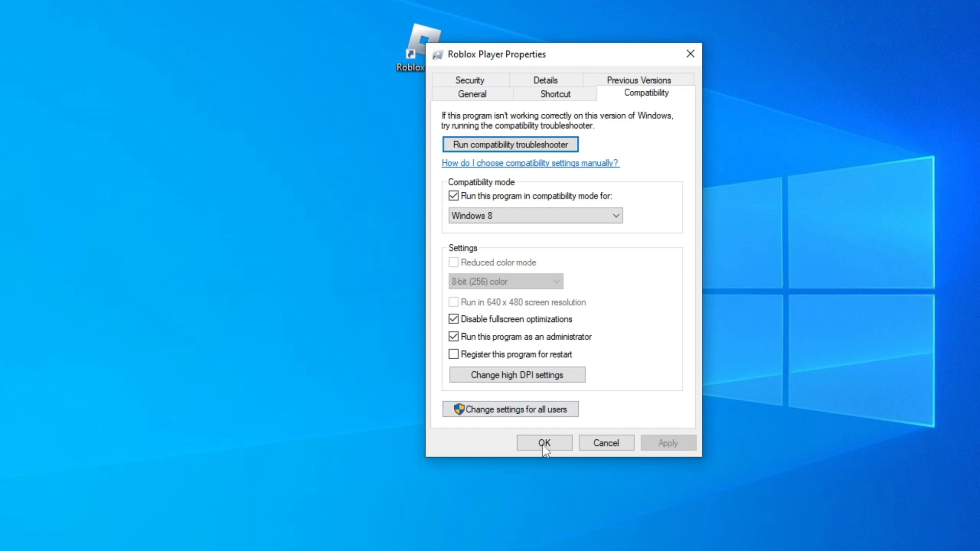
pyautogui.click(543, 442)
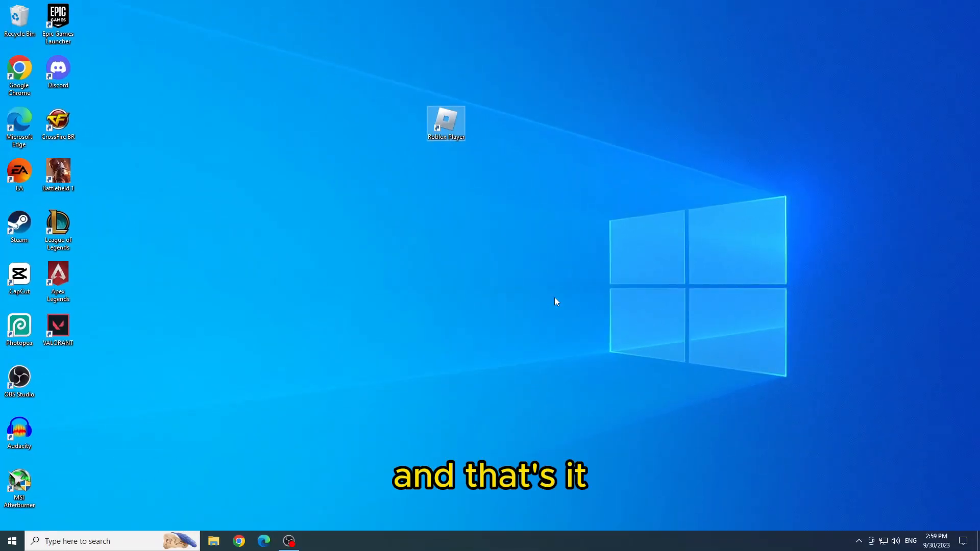
pyautogui.moveTo(555, 279)
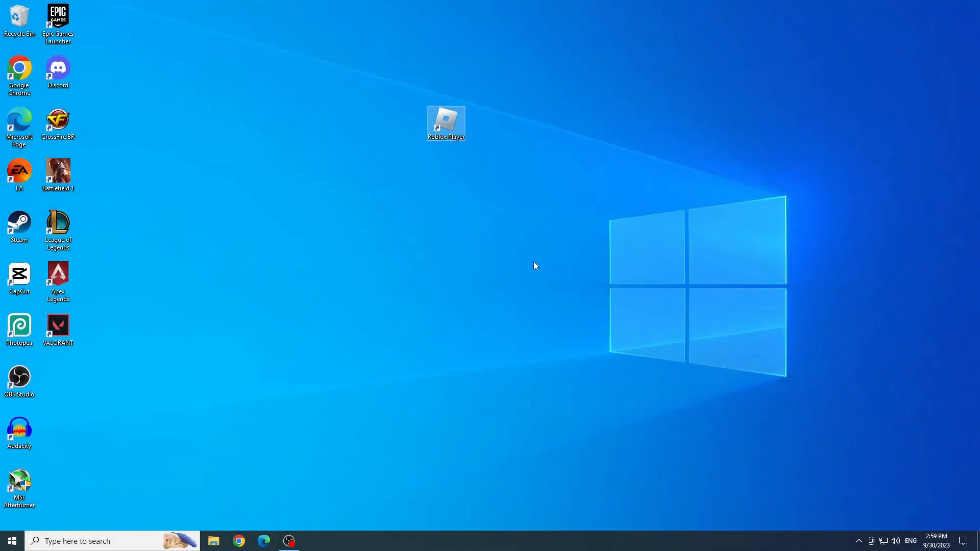
pyautogui.moveTo(530, 268)
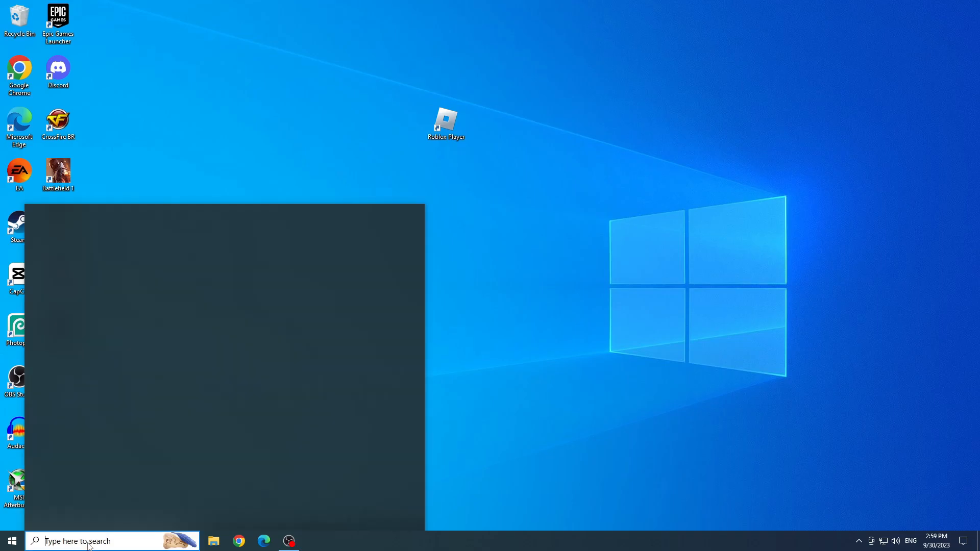
# Search the taskbar for 'microsoft strore' and launch the Microsoft Store best match
pyautogui.write('microsoft strore')
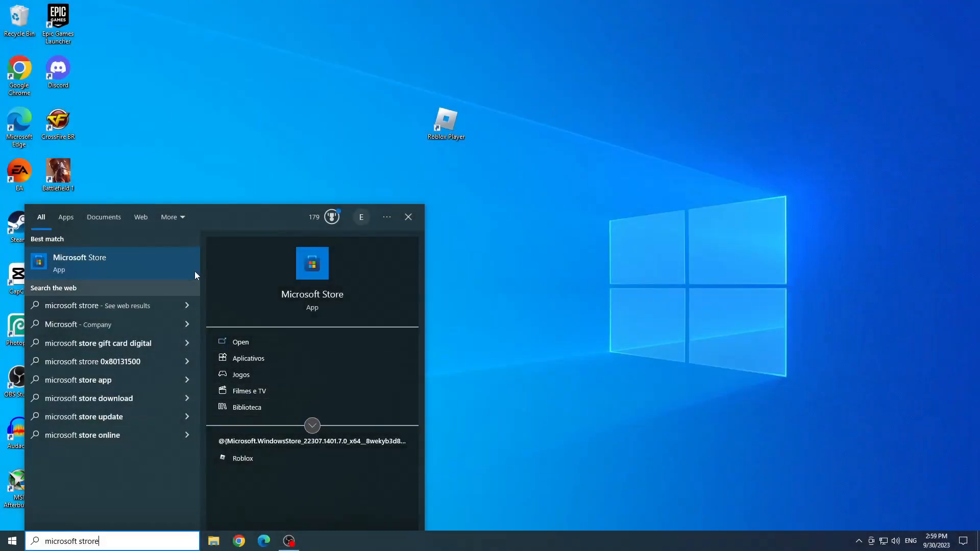
pyautogui.click(80, 263)
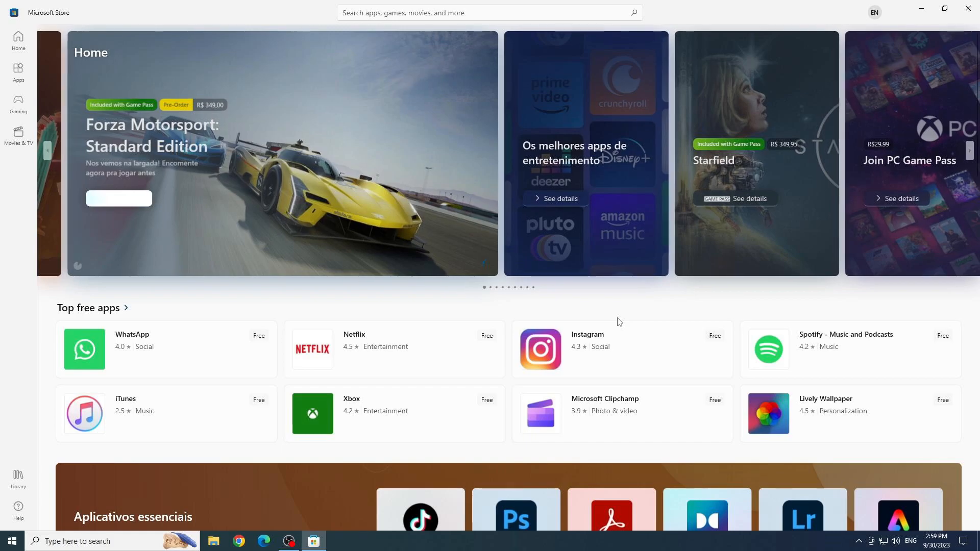
# Search the Store for 'roblox' and open the Roblox app page from the results
pyautogui.click(489, 13)
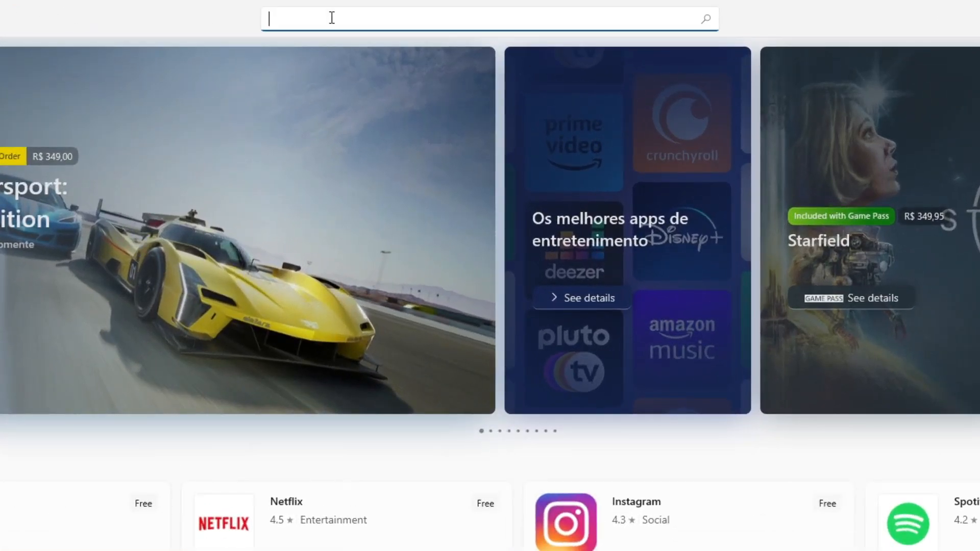
pyautogui.write('roblox')
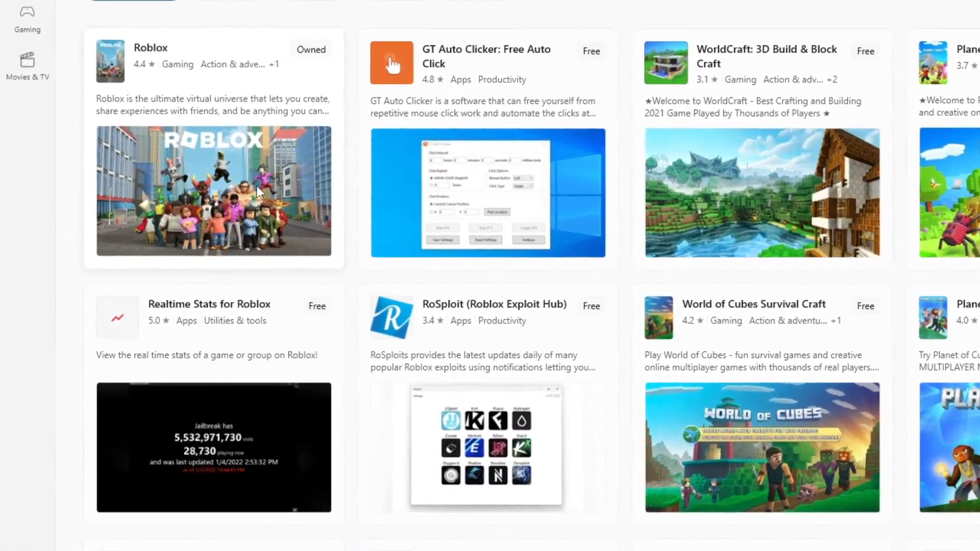
pyautogui.click(212, 60)
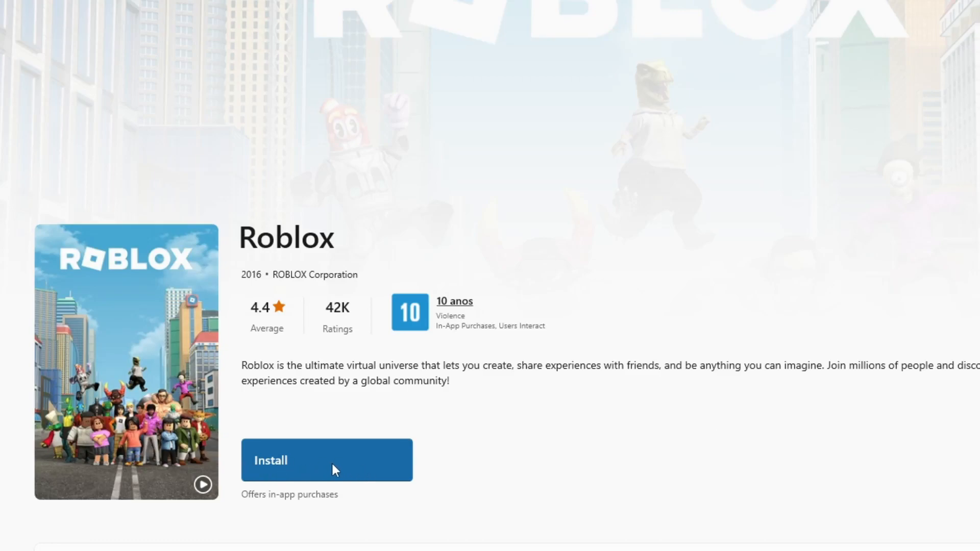
pyautogui.moveTo(682, 442)
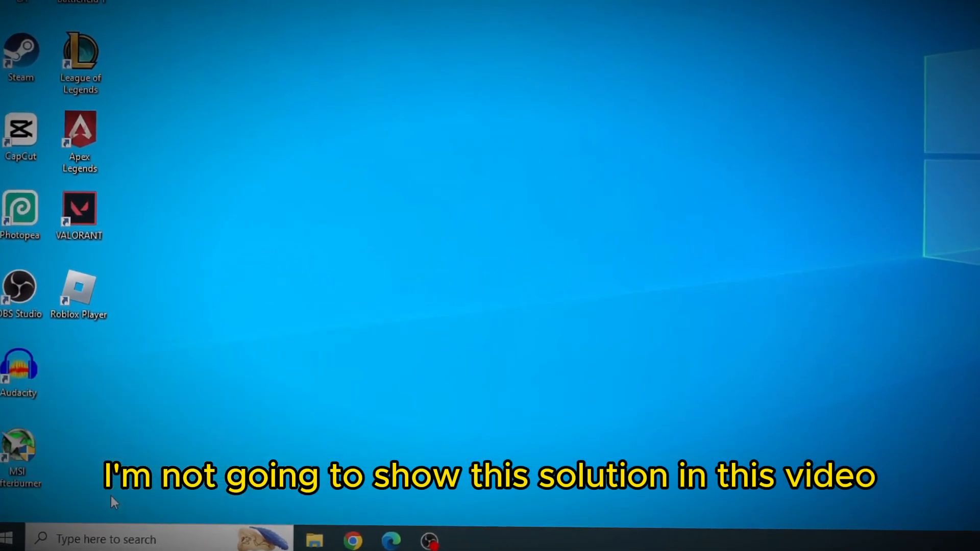
# Open File Explorer toward the AppData Local folder of the user profile
pyautogui.click(314, 539)
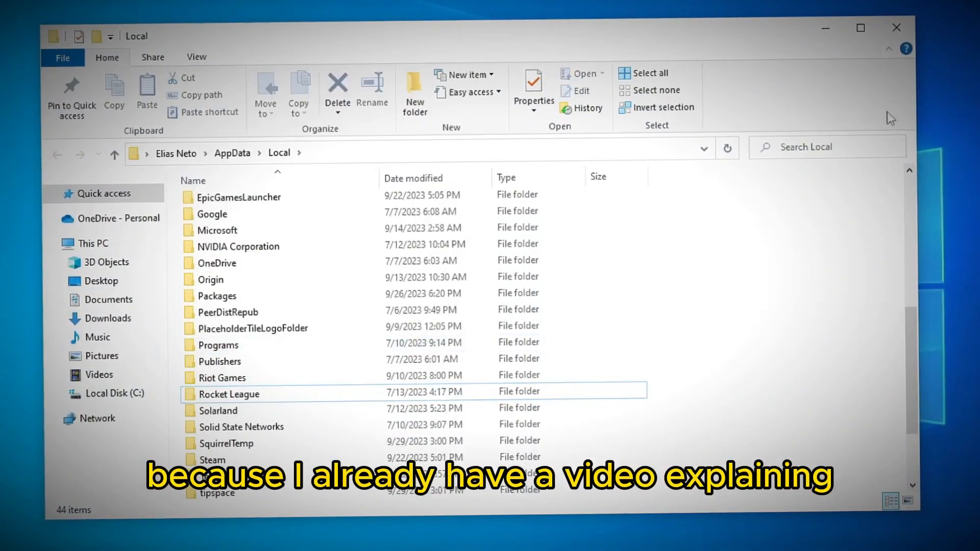